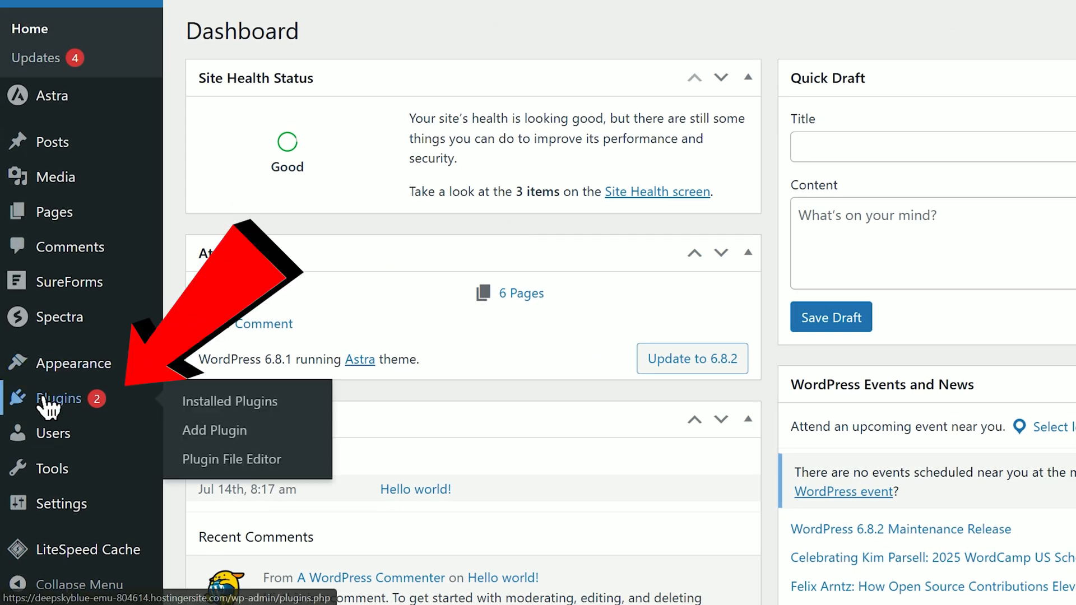
Install and activate the Advanced File Manager plugin from Add Plugins.
click(214, 430)
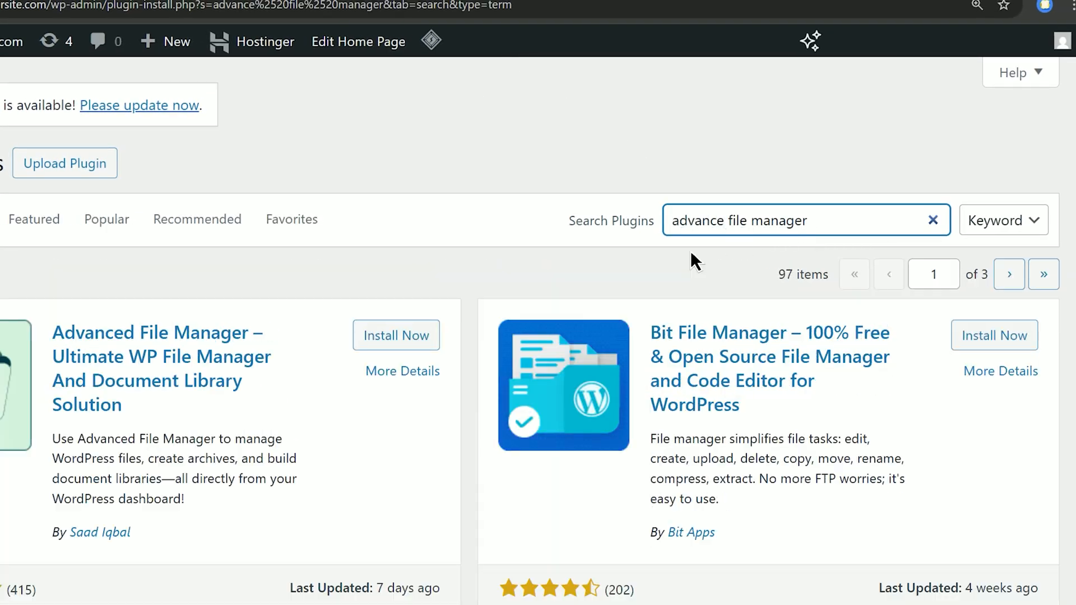
click(397, 336)
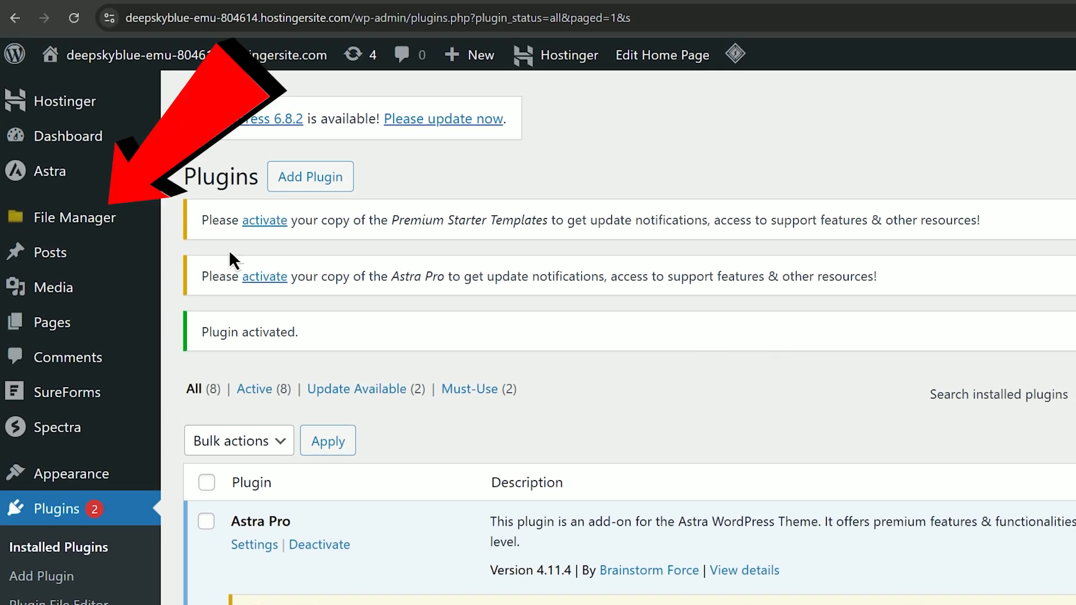
Show the public_html folder contents in the plugin's file browser.
click(74, 218)
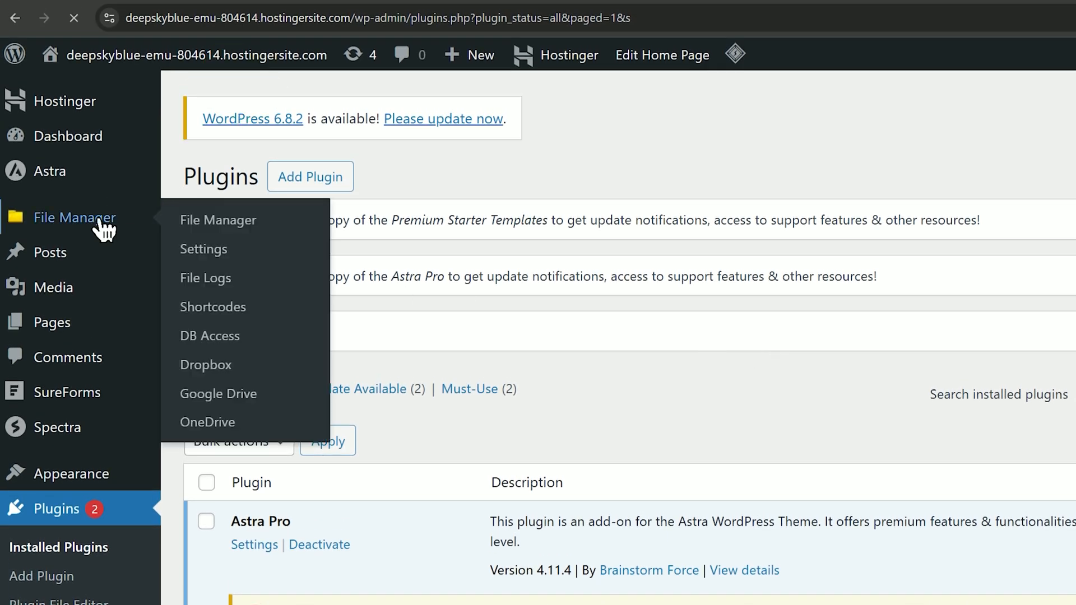
click(218, 221)
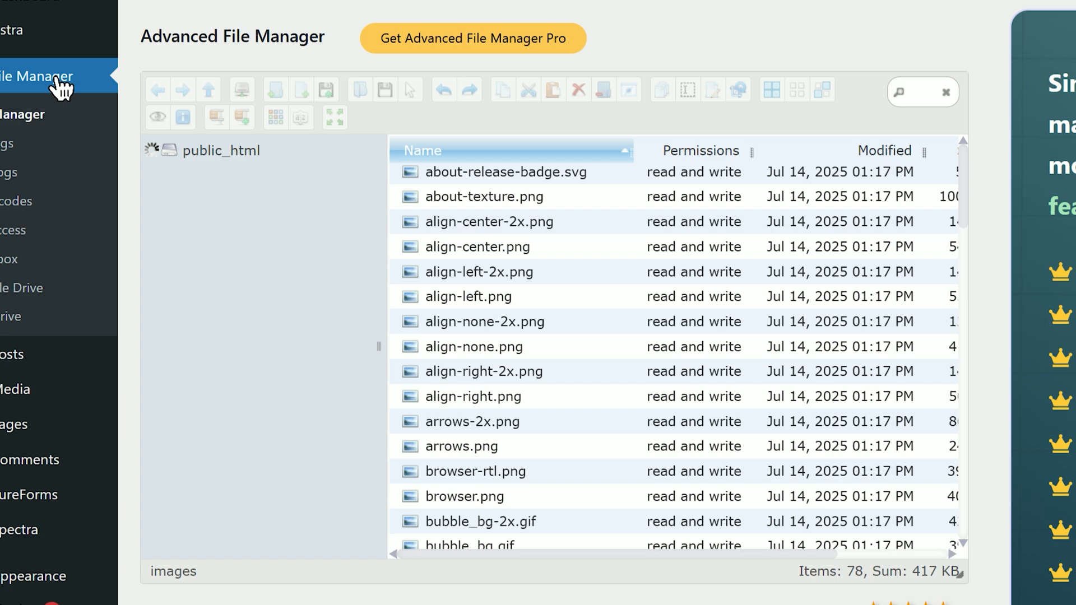
click(220, 150)
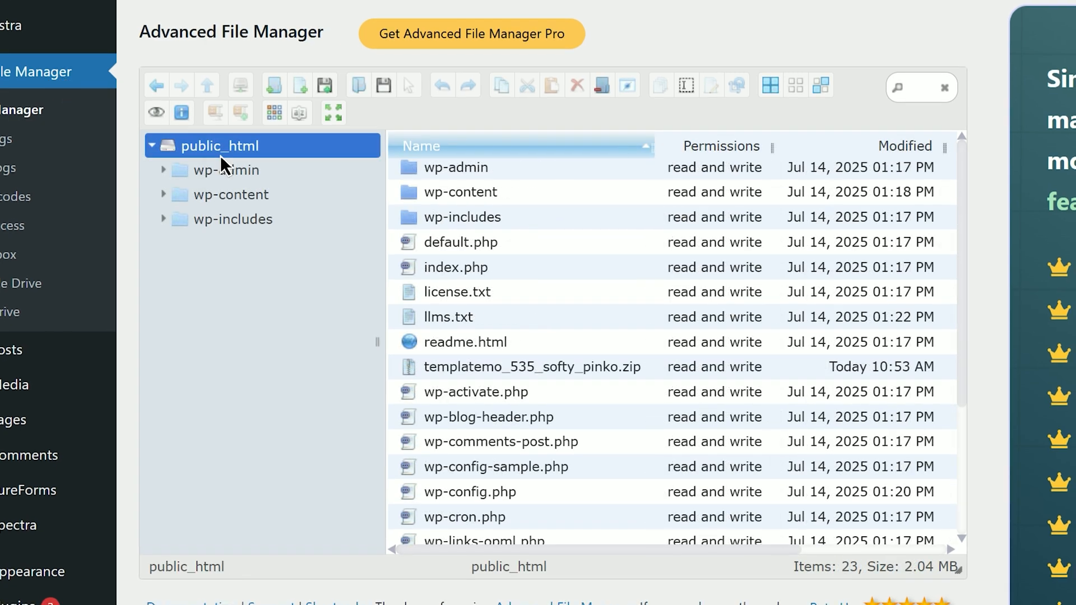
mouse_move(621, 539)
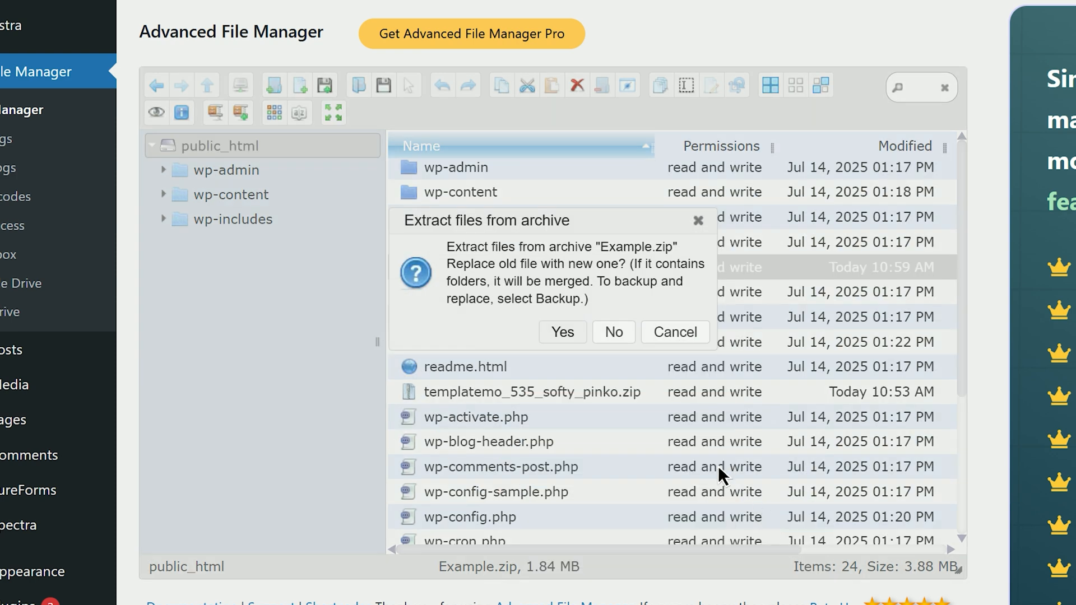
Confirm extracting Example.zip inside public_html.
click(562, 332)
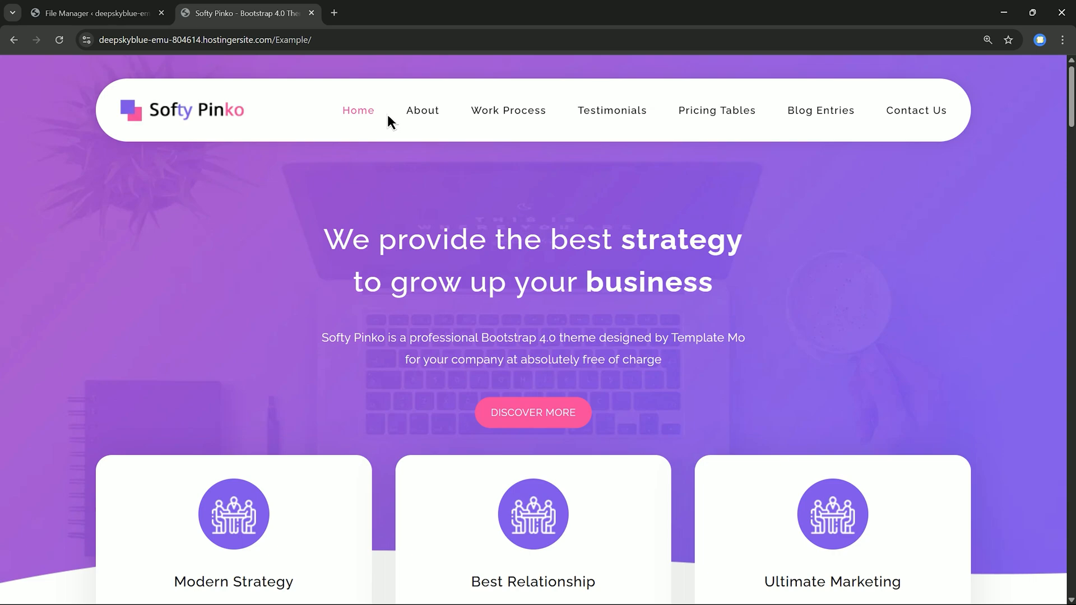
Return to the File Manager tab after viewing the live /Example site.
click(89, 13)
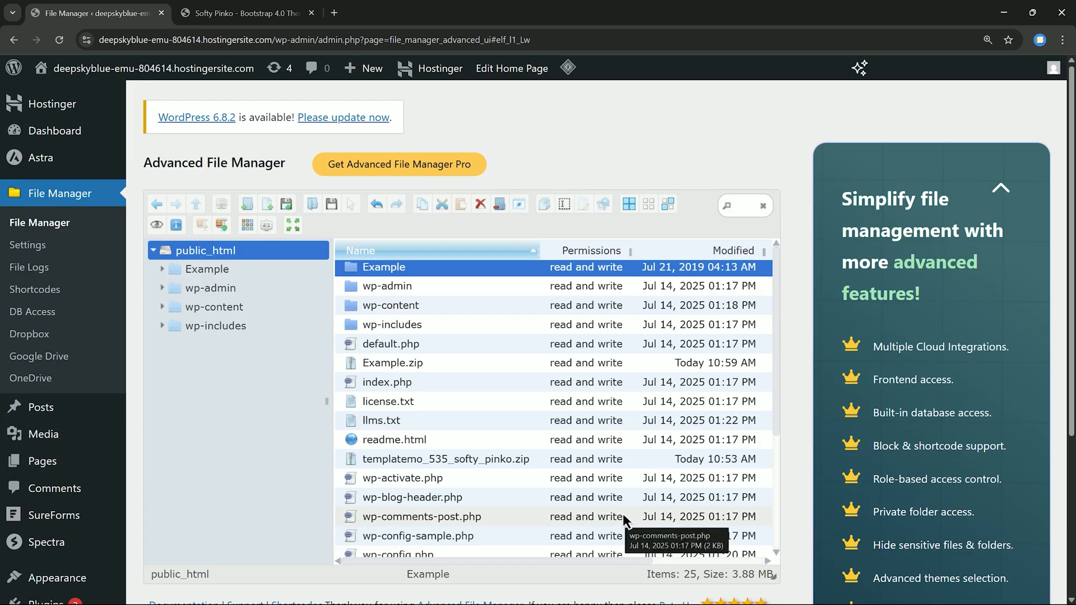